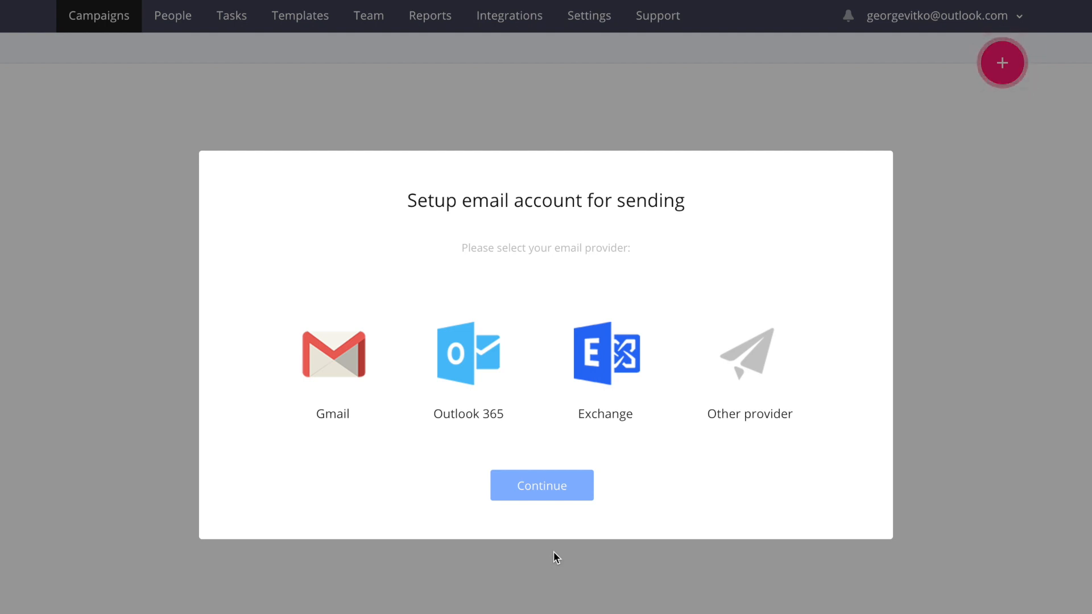
Step: Choose the email provider, moving from Gmail to the Outlook 365 account setup form
left_click(332, 365)
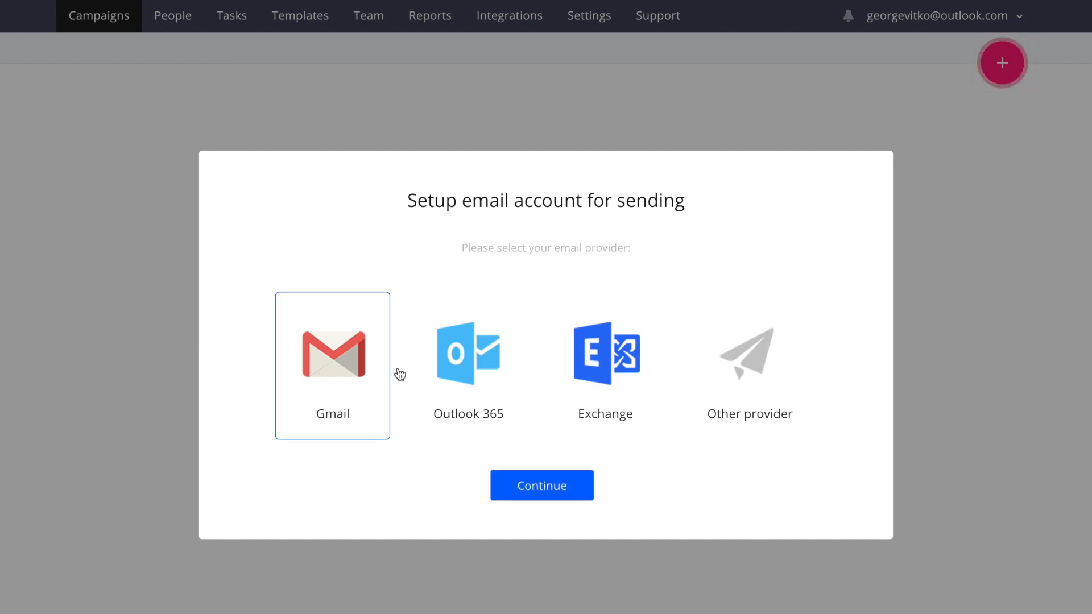
left_click(542, 485)
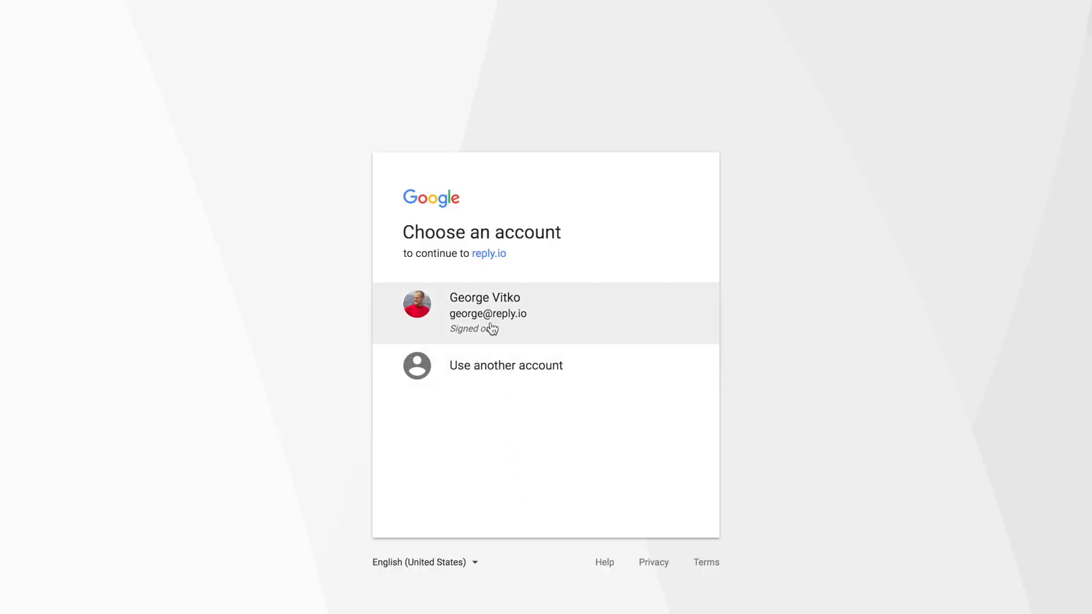
mouse_move(492, 370)
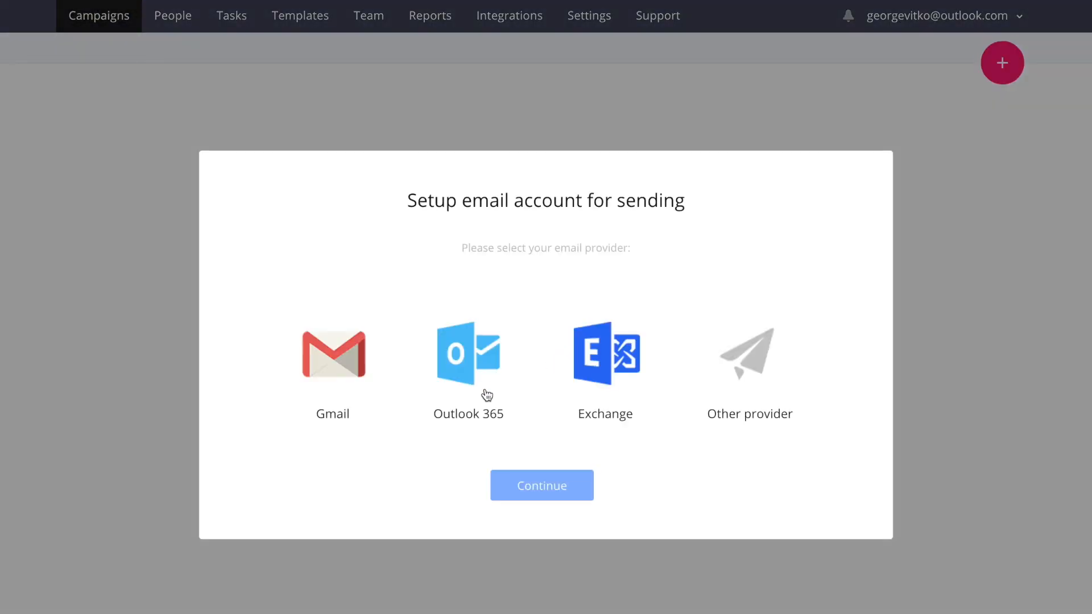
mouse_move(605, 437)
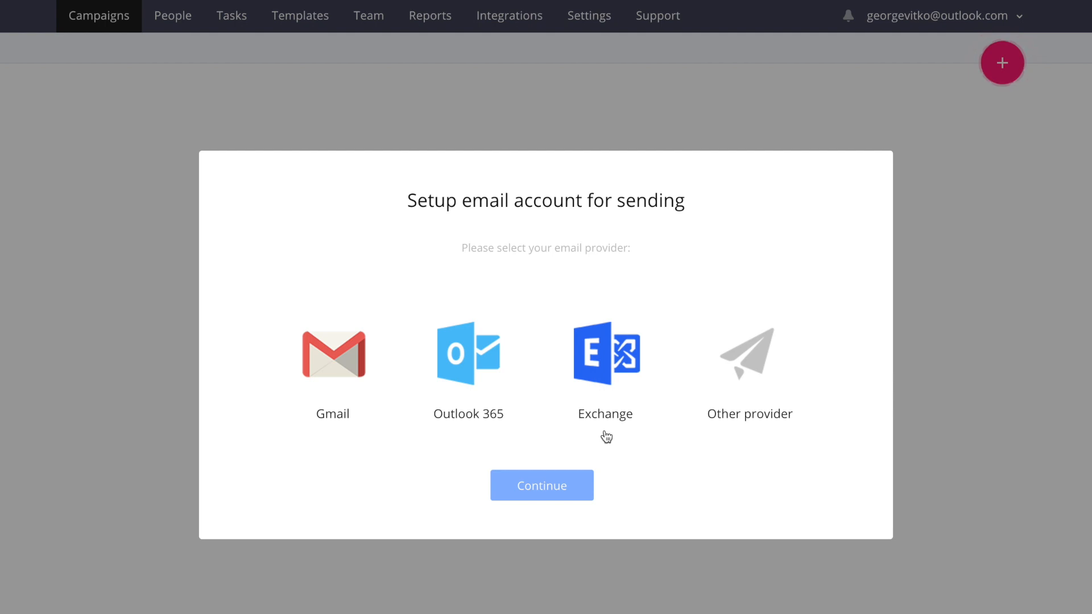
mouse_move(514, 386)
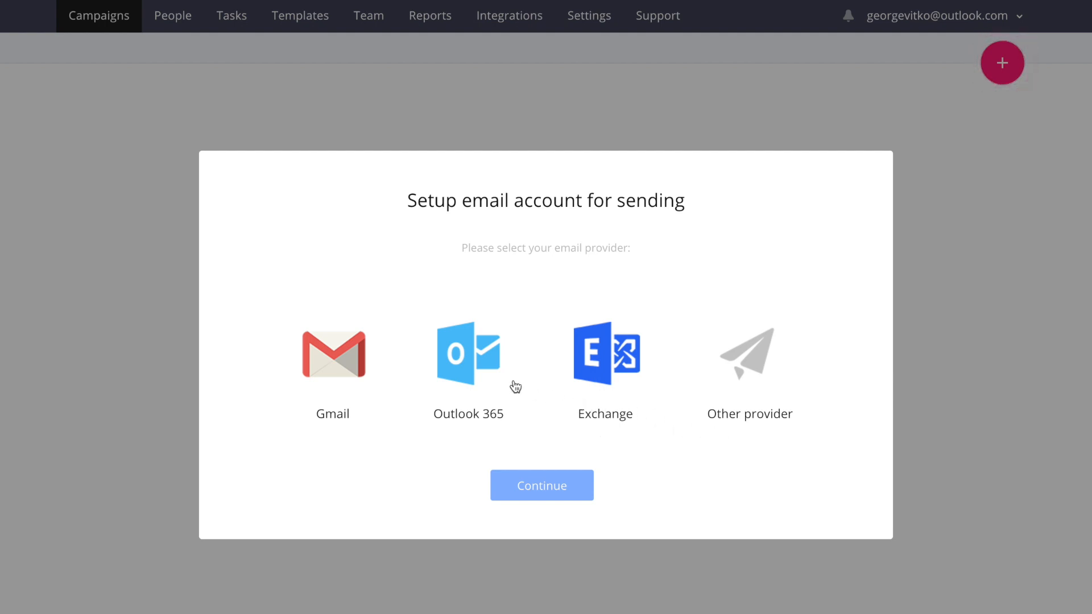
left_click(541, 486)
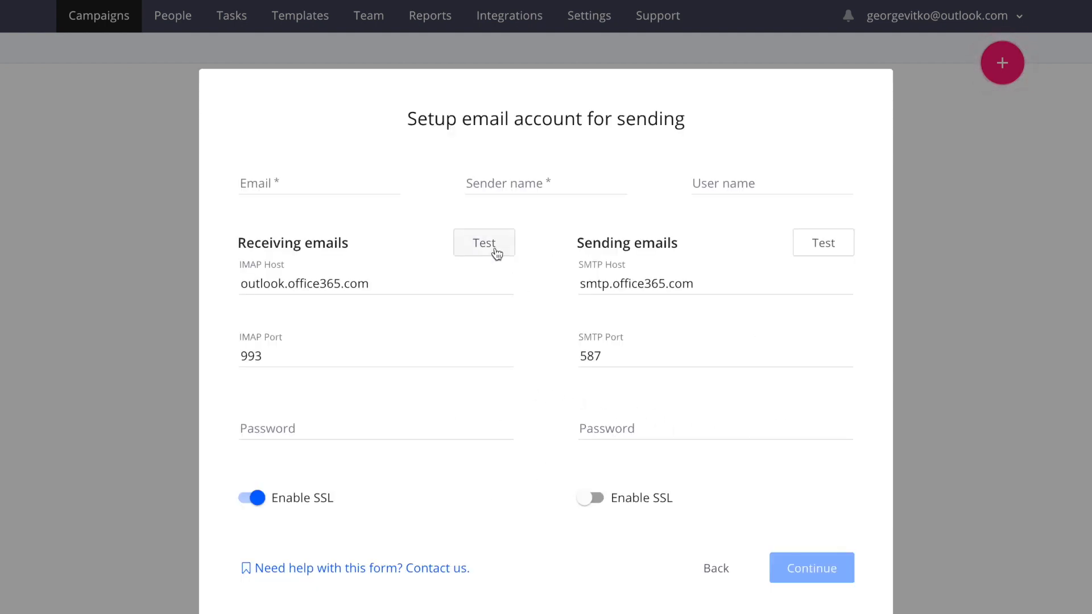
Step: Fill in sender name, IMAP/SMTP ports and password, leave SMTP SSL off, and submit the account
left_click(544, 183)
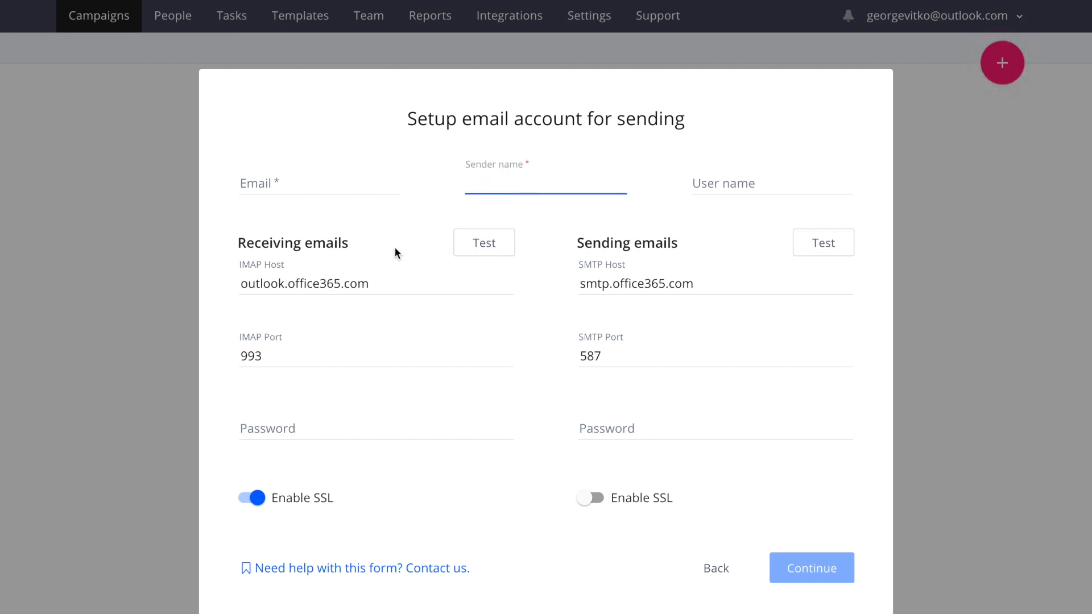
left_click(375, 356)
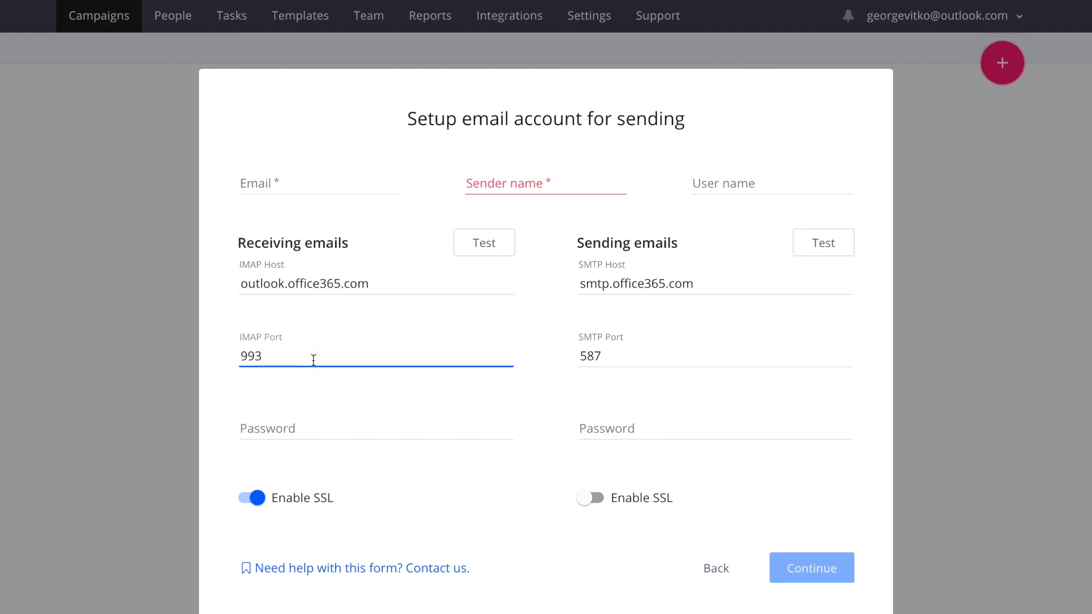
left_click(715, 356)
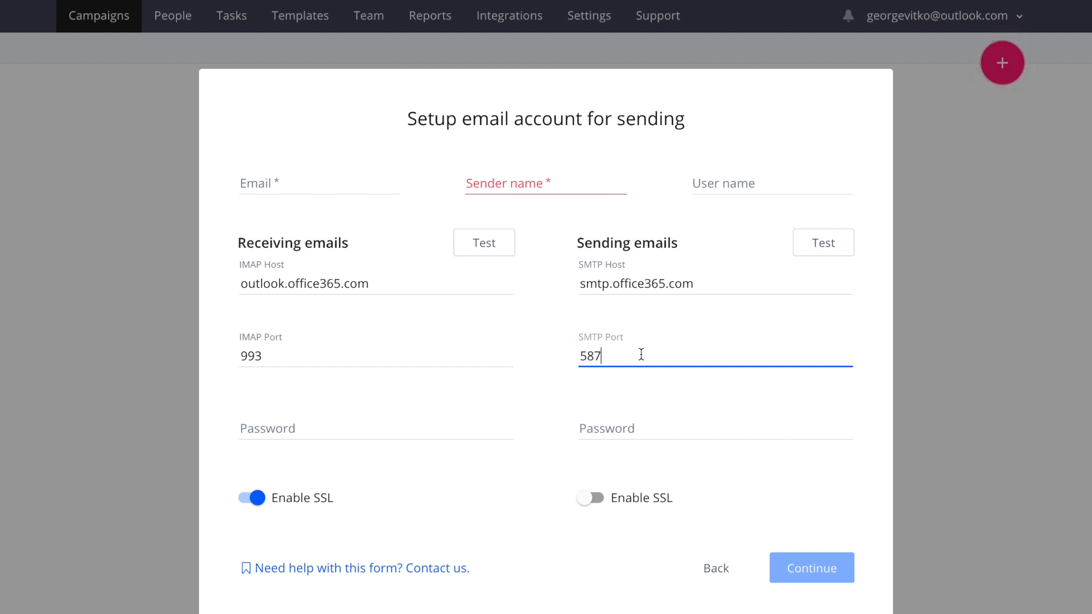
mouse_move(252, 498)
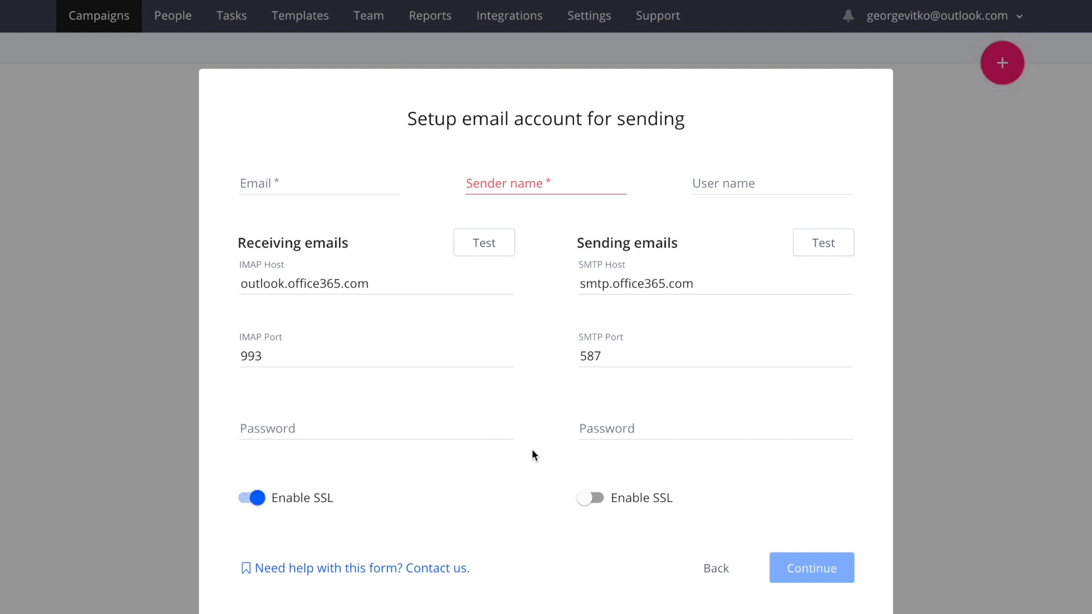
left_click(590, 497)
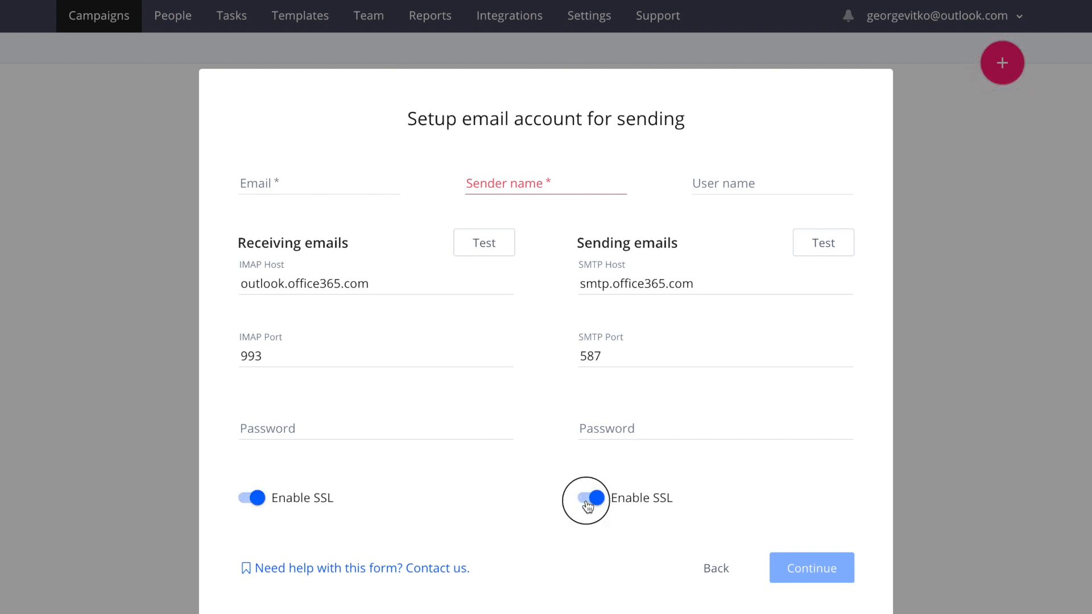
left_click(589, 497)
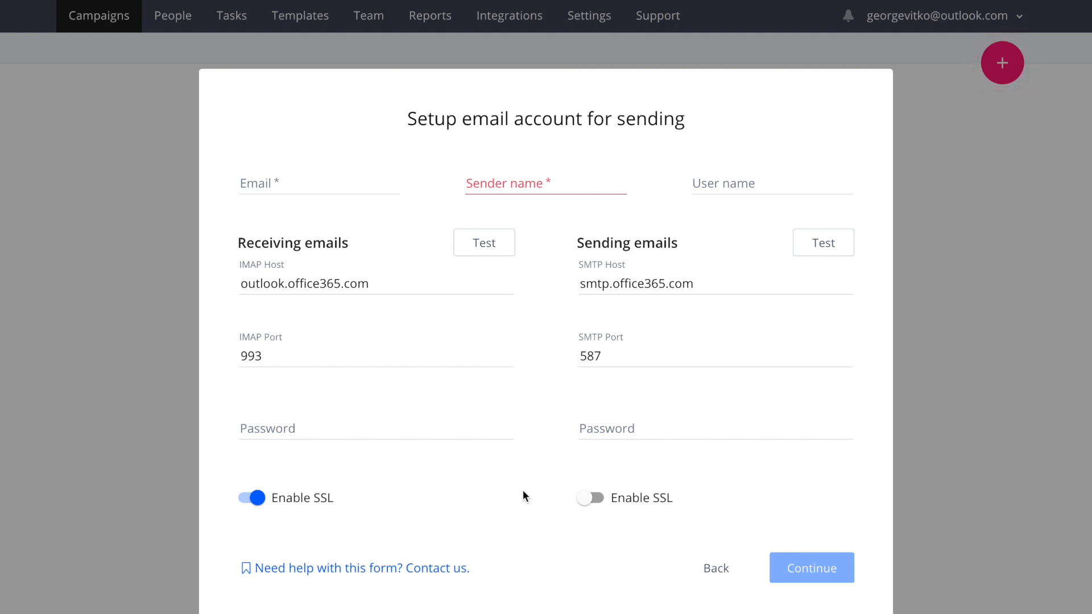
type("password")
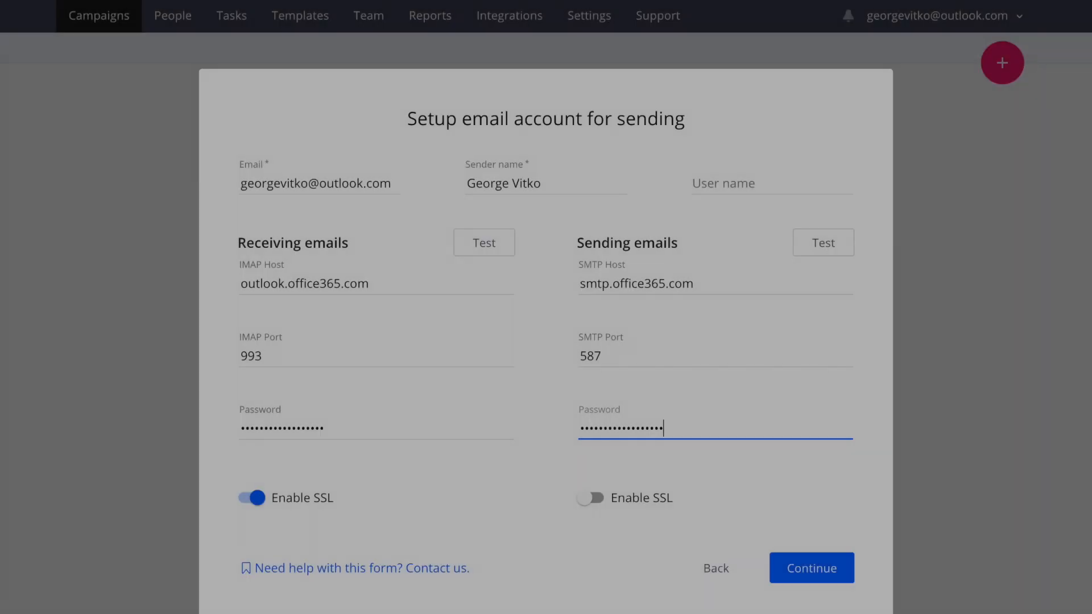
left_click(810, 568)
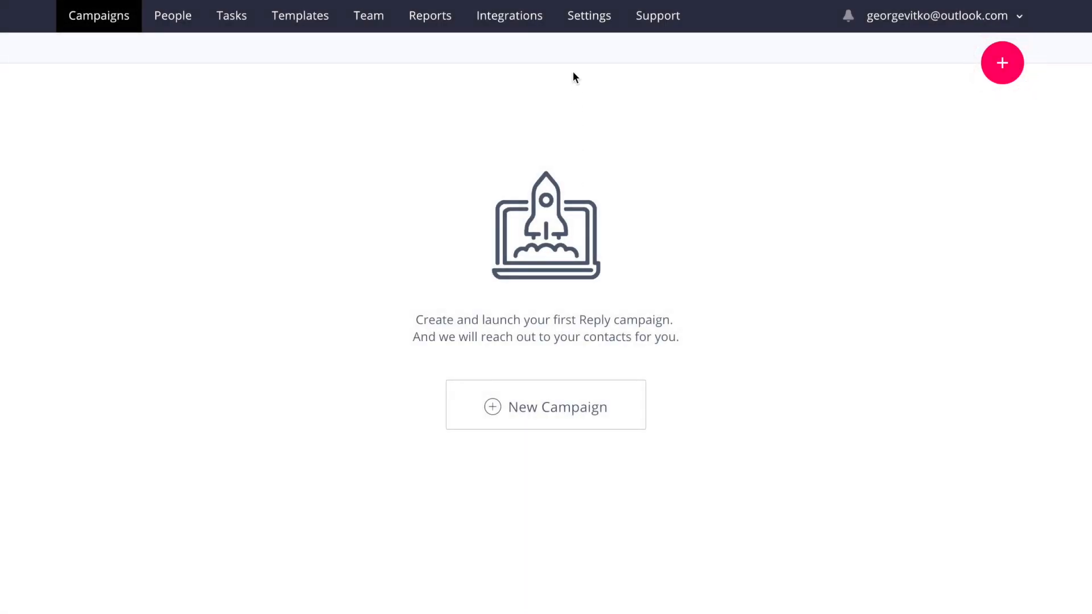
Step: Open the Outlook account under Email Accounts and scroll to its 200-per-day safety sending limit
left_click(588, 15)
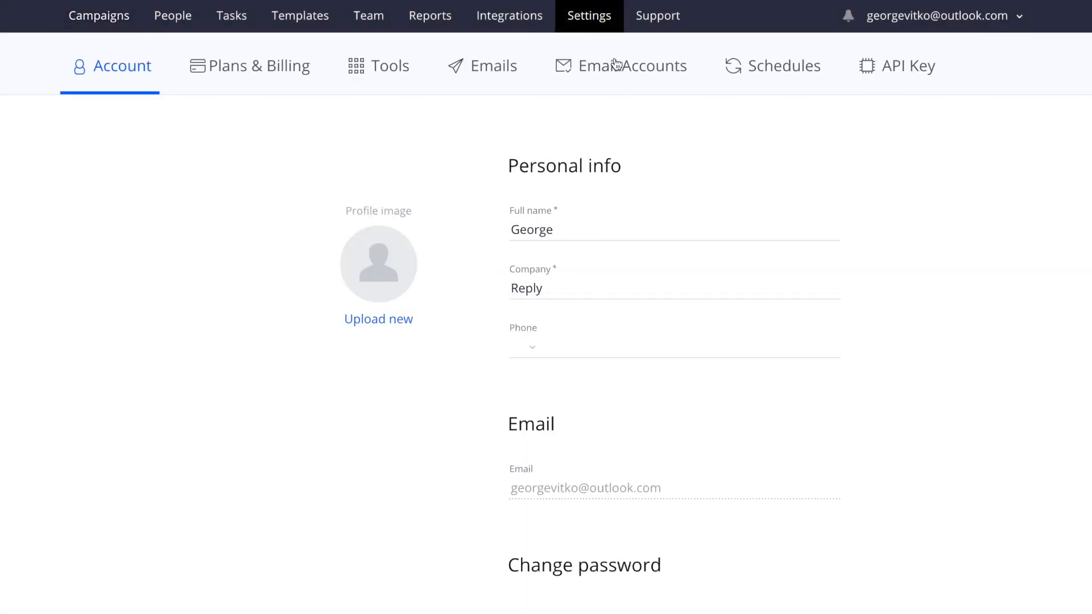
left_click(620, 66)
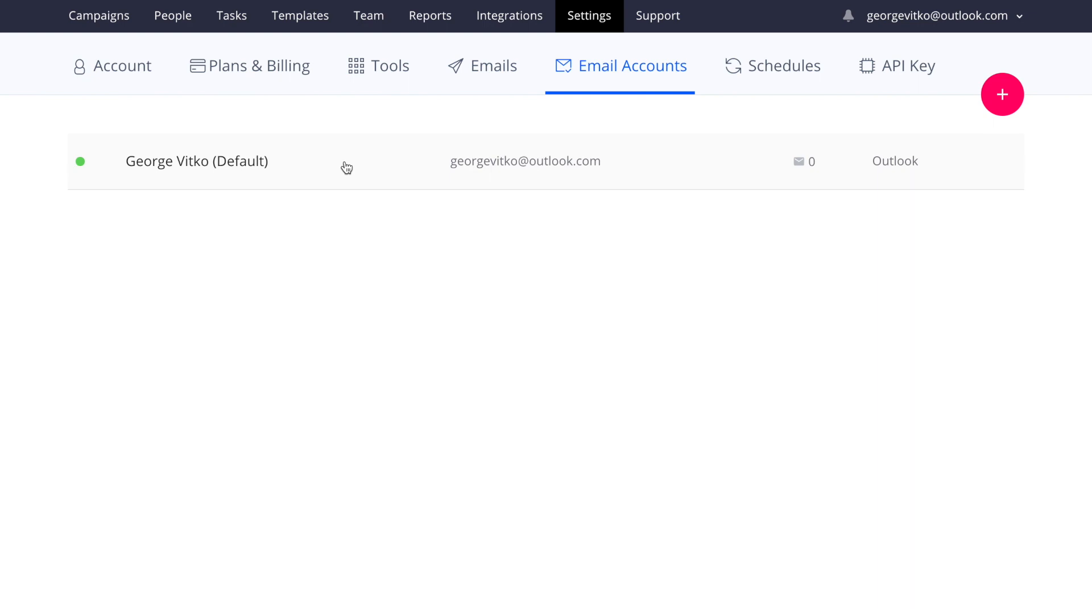
left_click(197, 160)
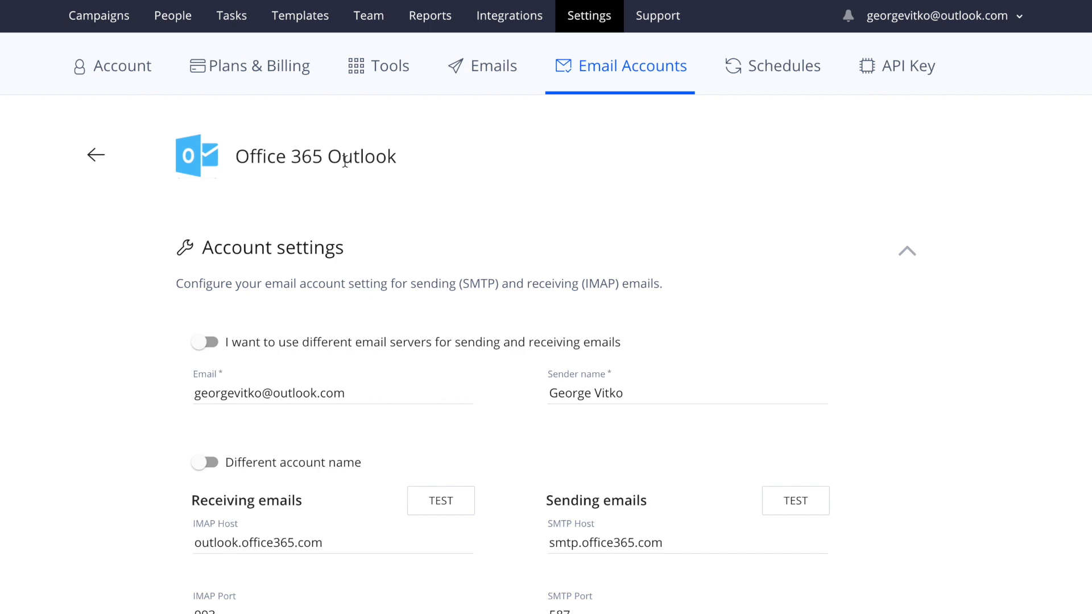
scroll("down", 3)
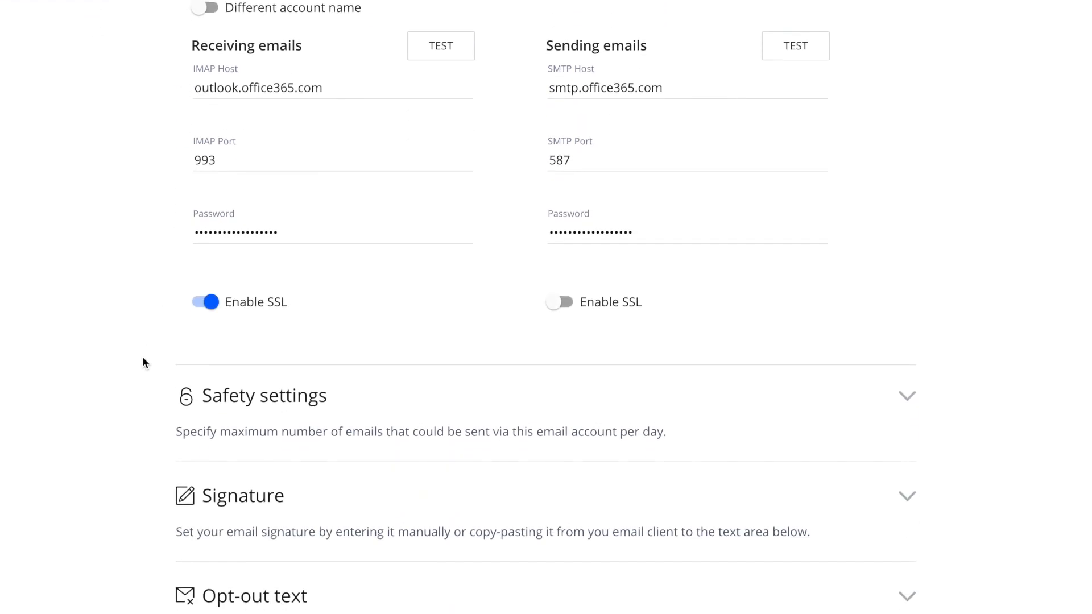
scroll("down", 3)
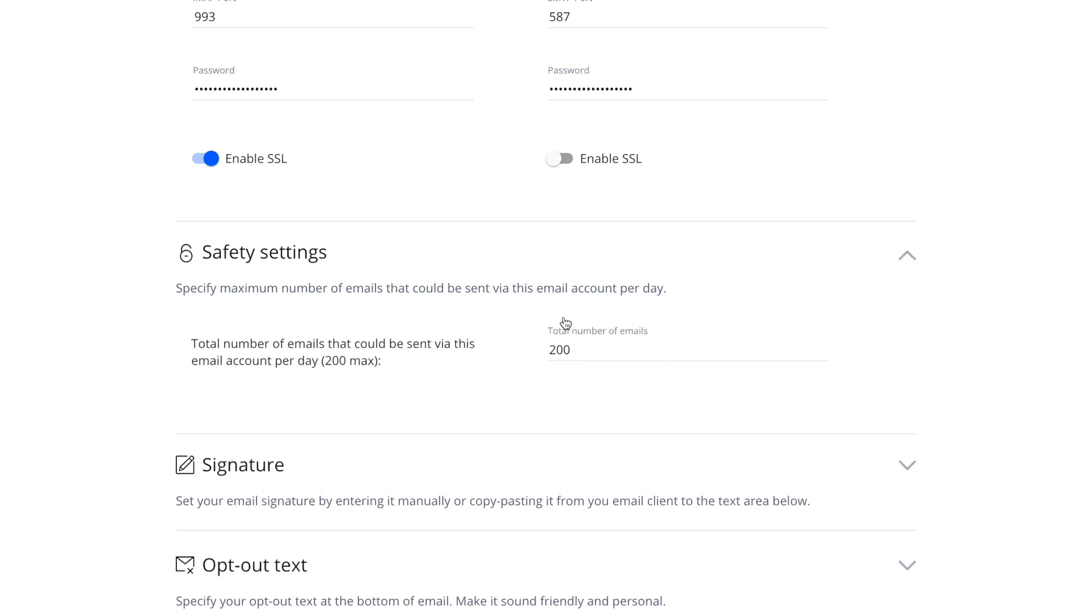
left_click(627, 350)
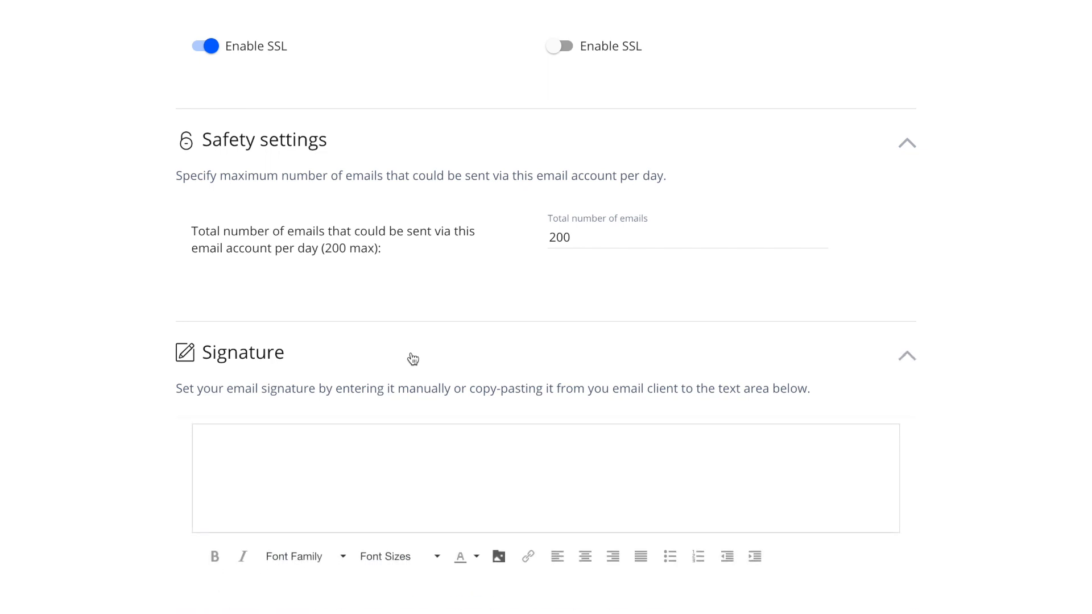
scroll("down", 3)
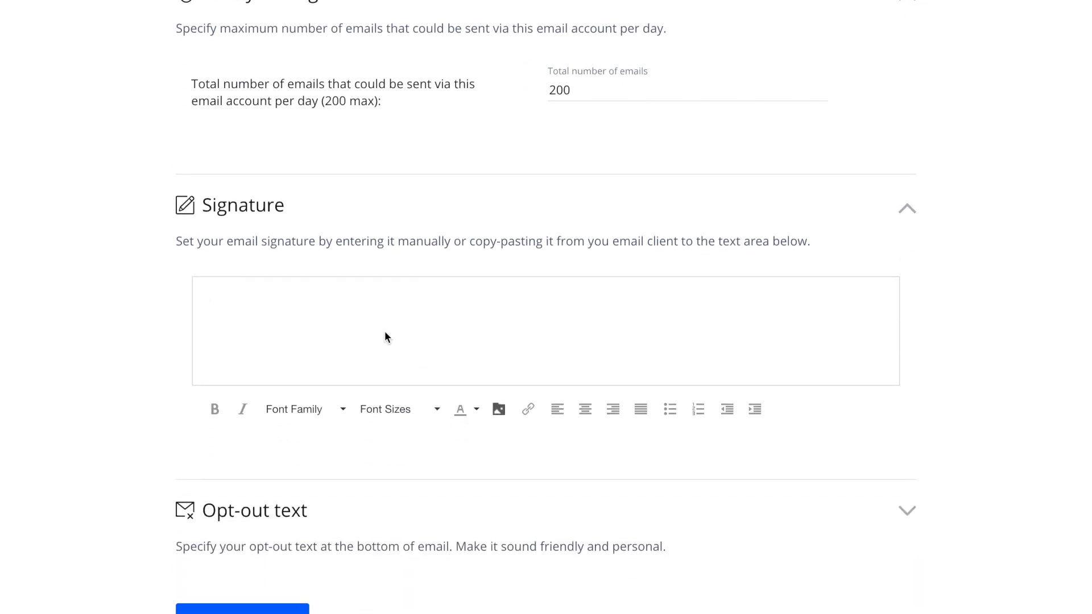
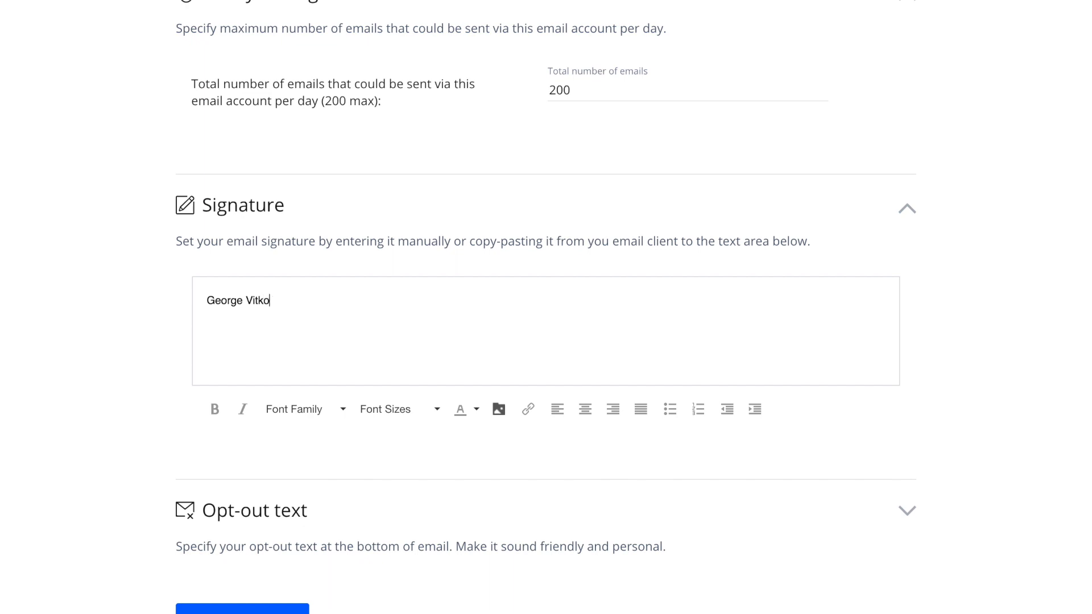
mouse_move(92, 261)
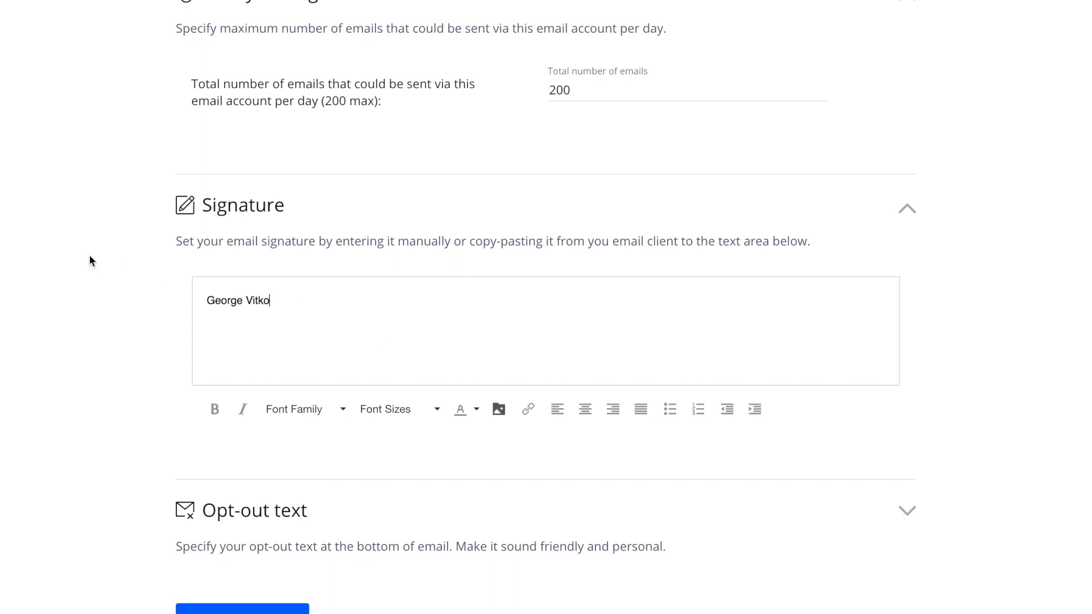
Step: Switch opt-out to plain text and select the sentence to replace with the 'just let me know' line
scroll("down", 3)
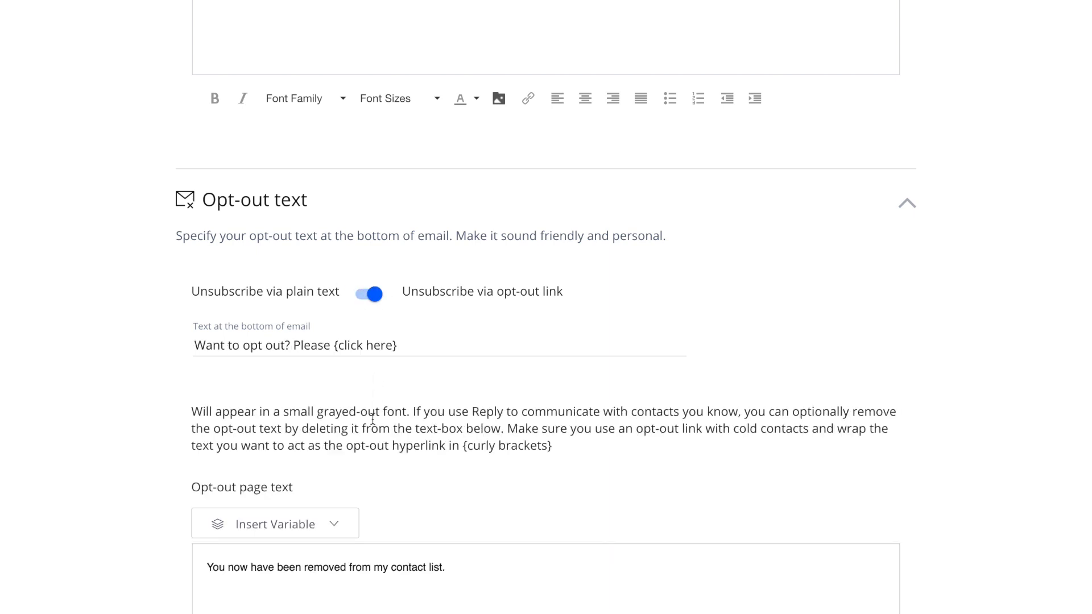
double_click(362, 346)
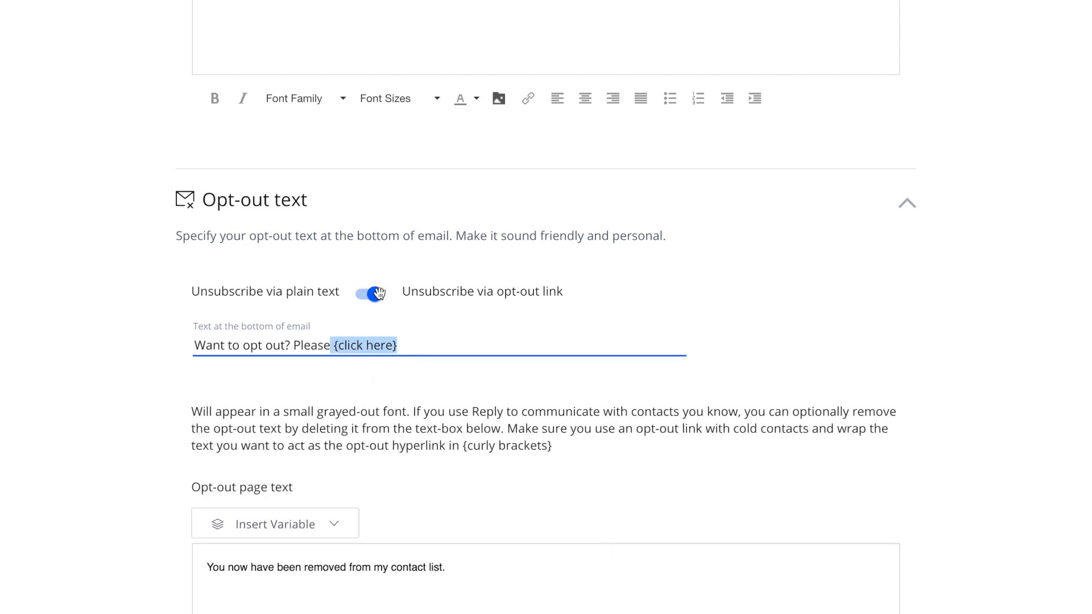
left_click(368, 294)
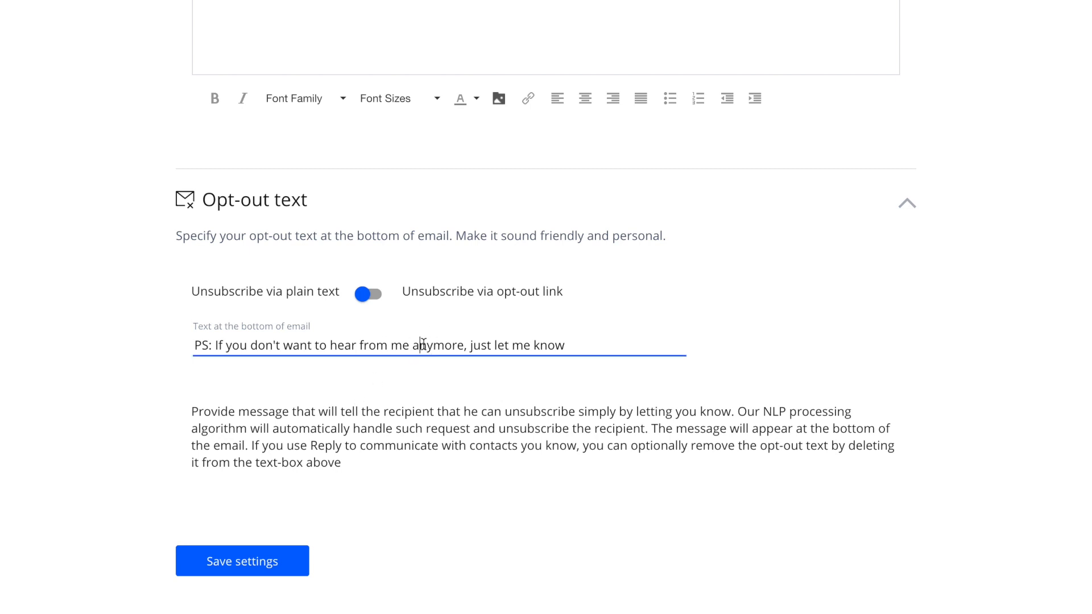
triple_click(380, 346)
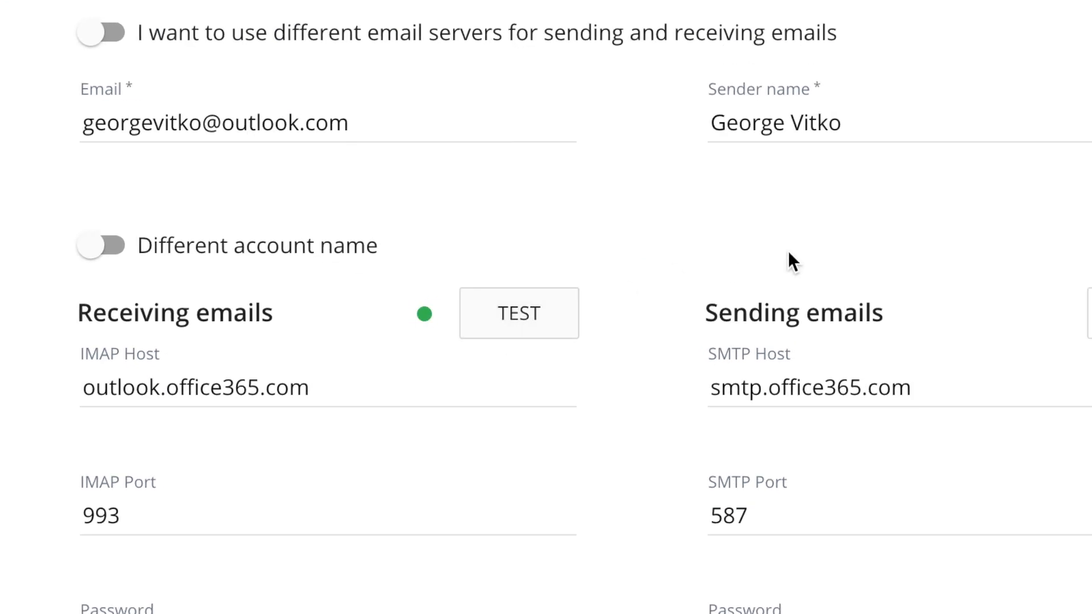
Step: Run the sending connection test, return to the accounts list and start adding another account
left_click(629, 313)
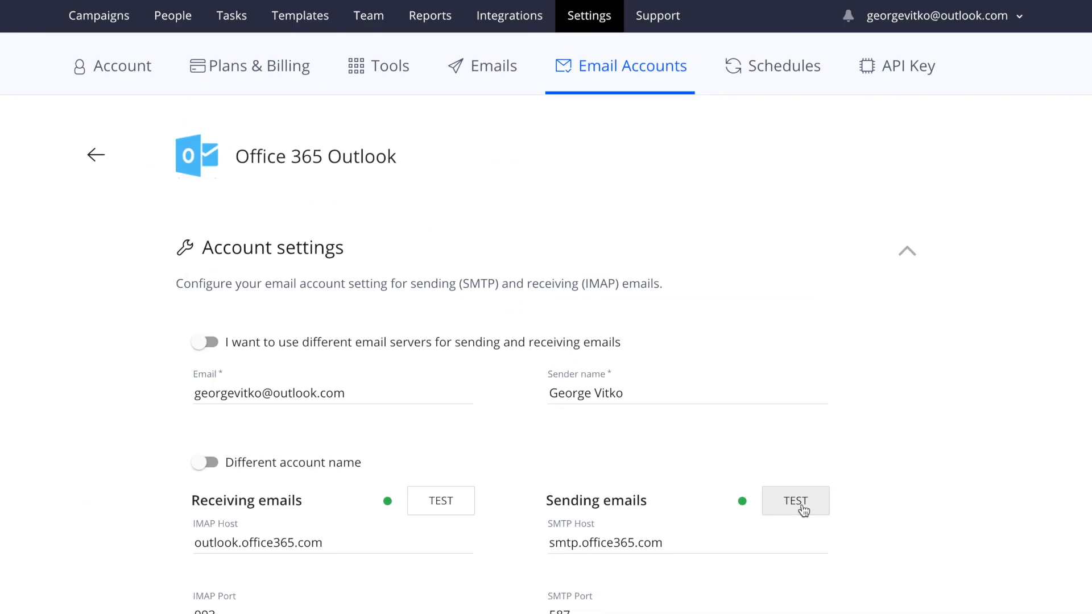
left_click(620, 66)
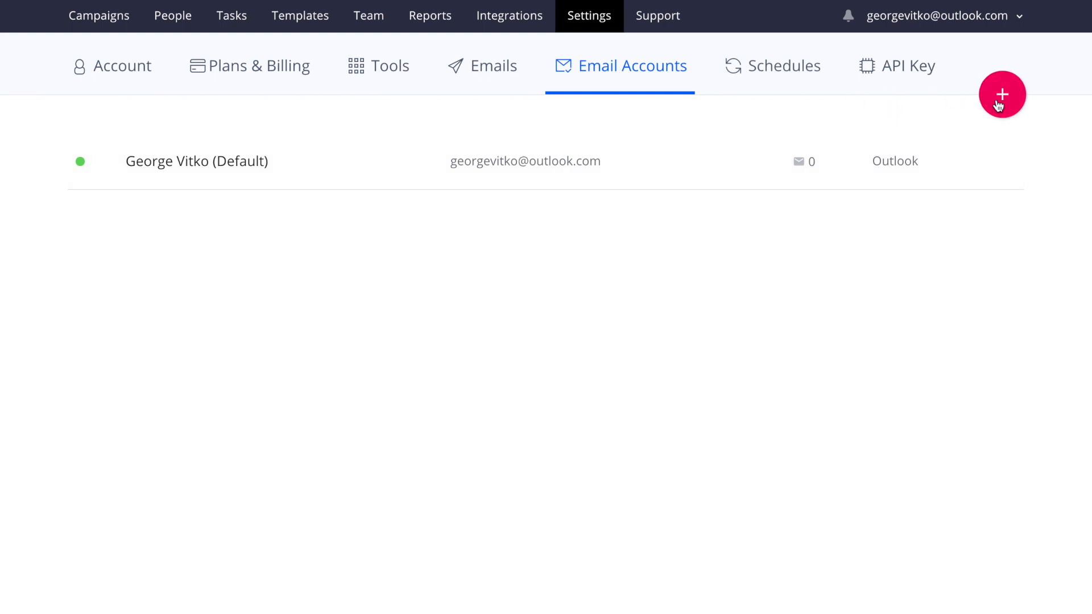
left_click(1002, 94)
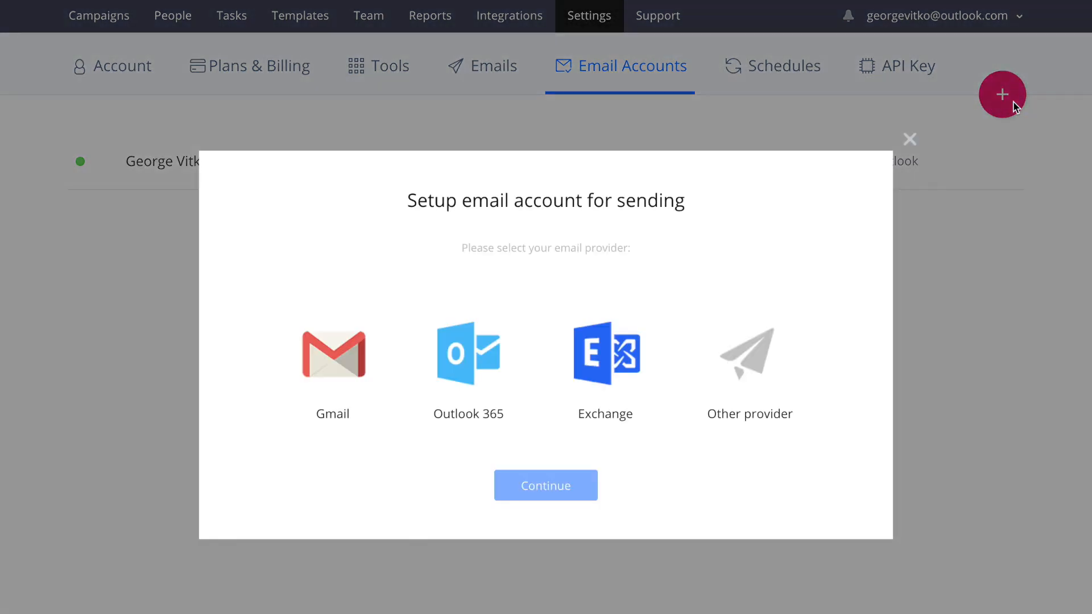